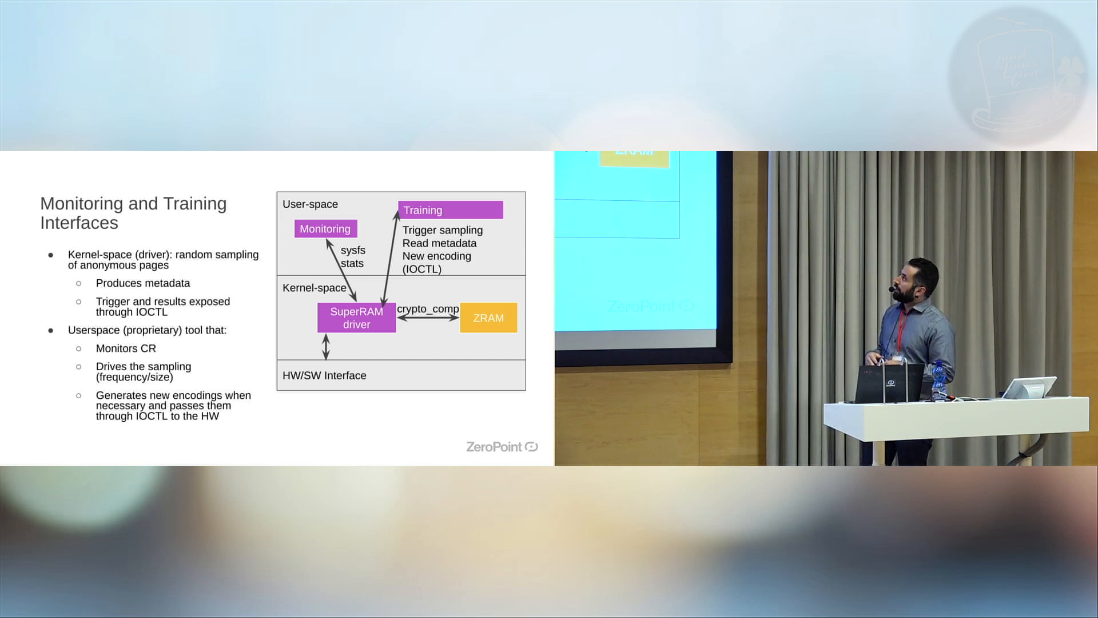
Advance to the 'SuperRAM challenges – Transcoding' slide covering the ZSMalloc transcoding patch
{"action": "key", "text": "Right"}
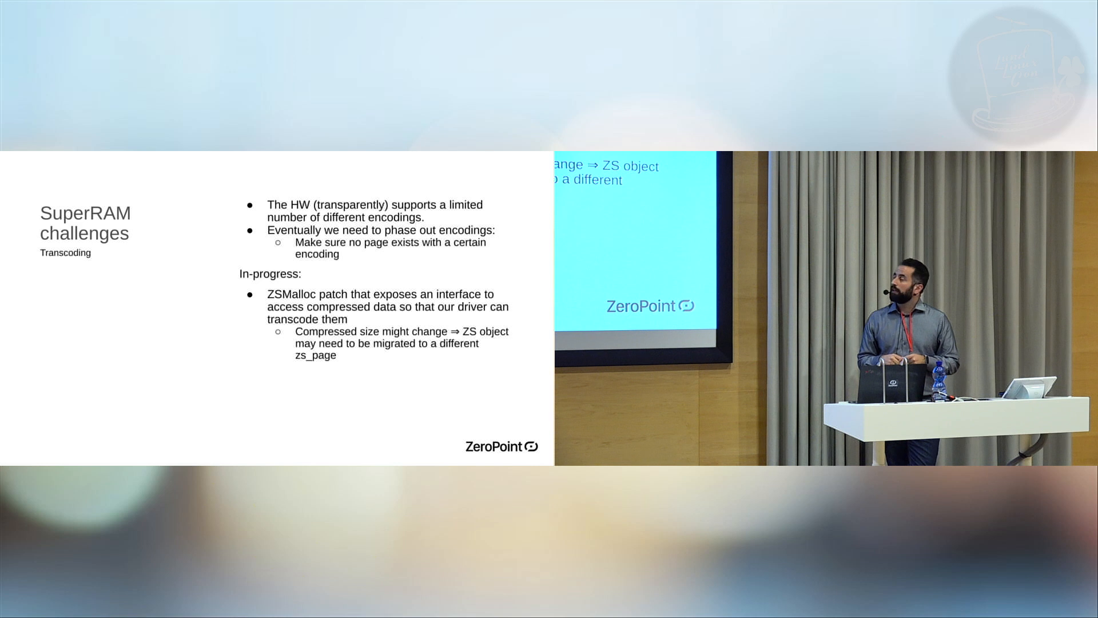